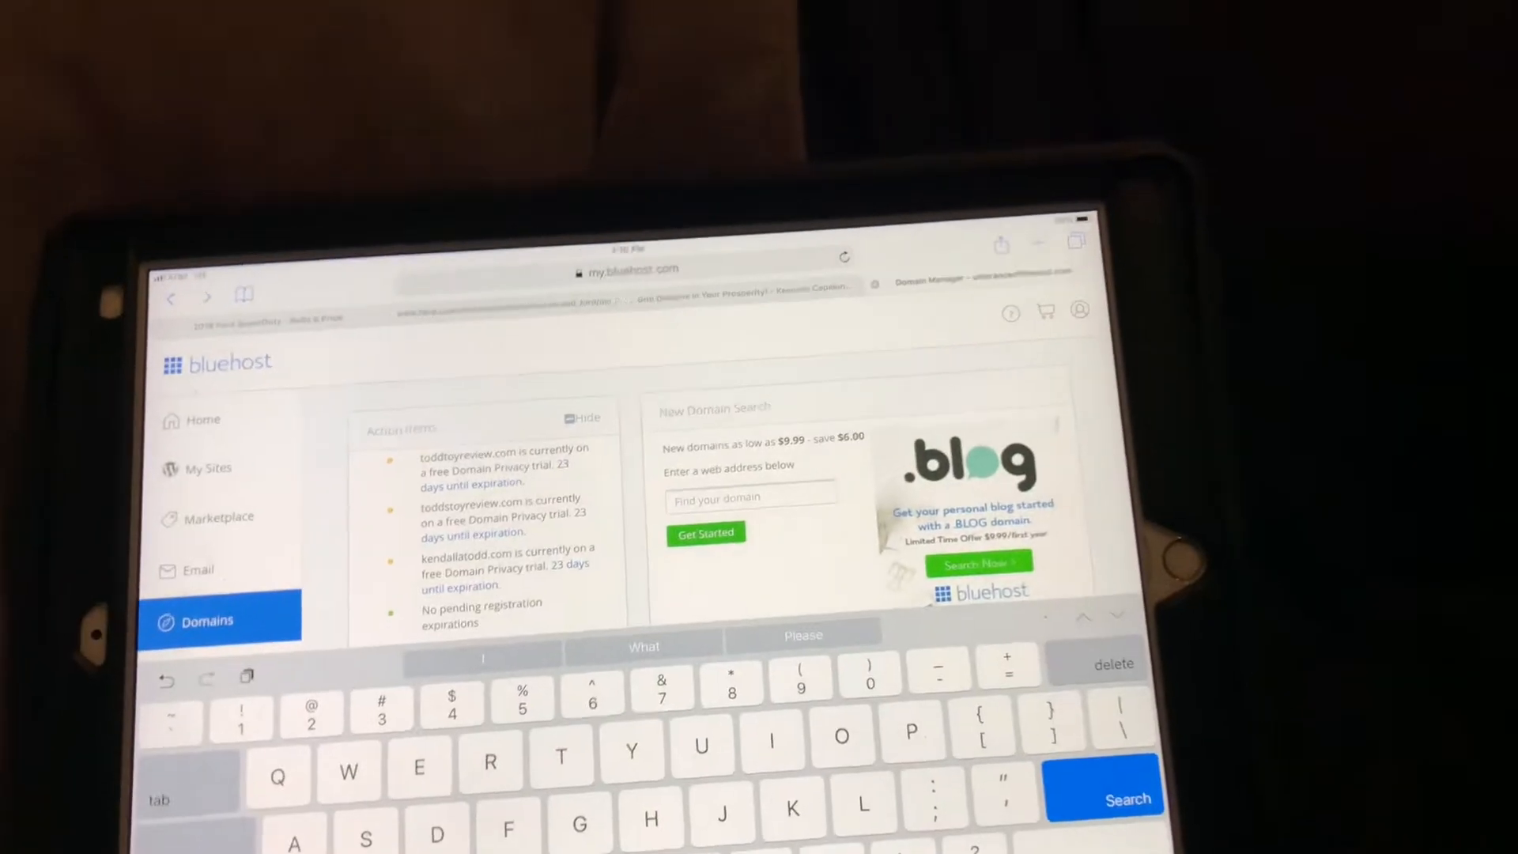
# Step: Enter 'Kendalltoddthesilverguy' in the New Domain Search field
pyautogui.write('Kendal')
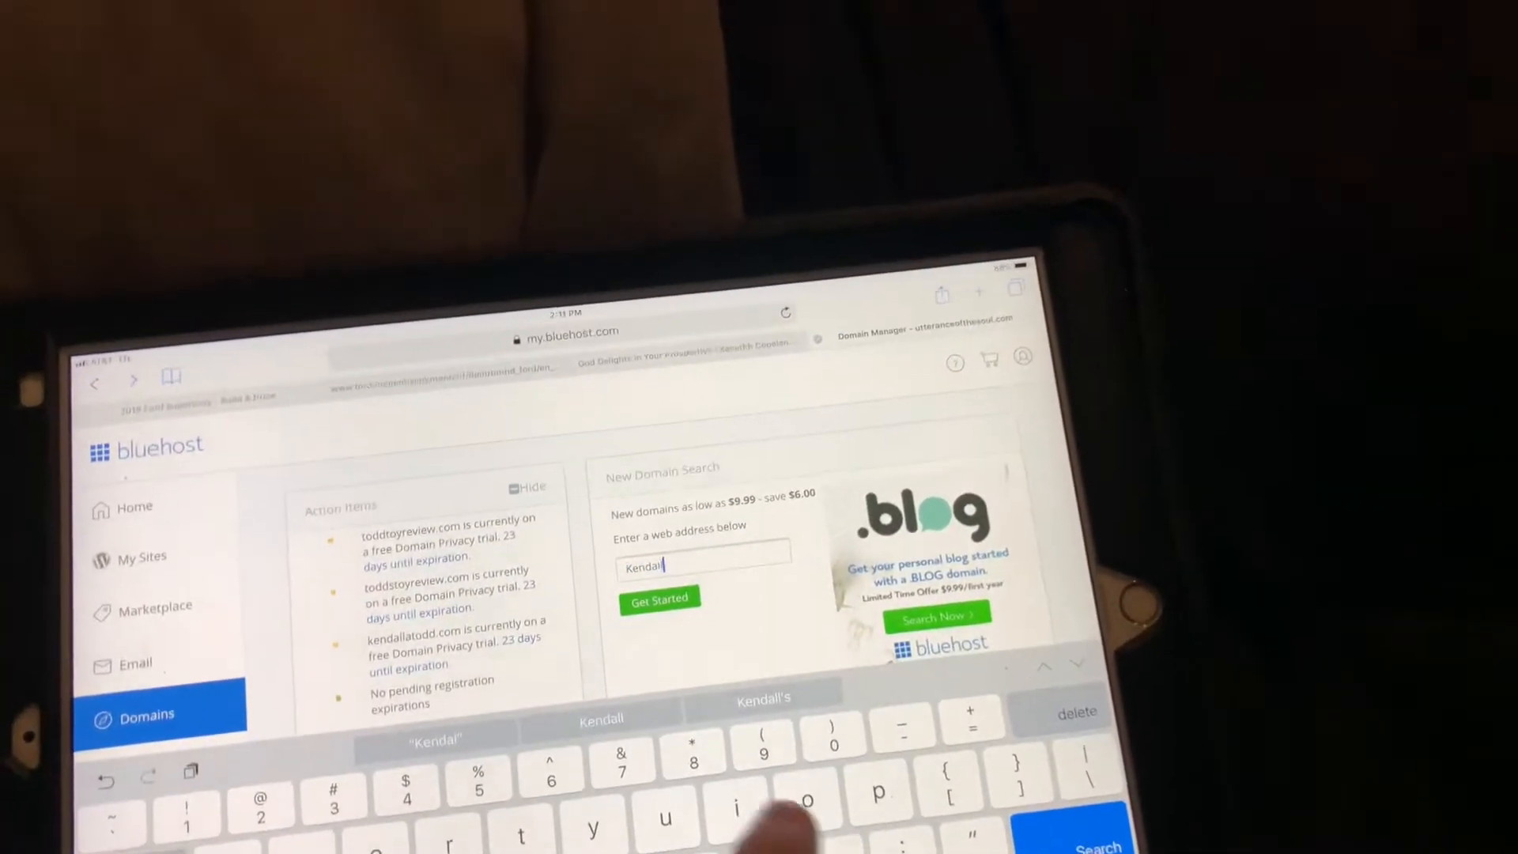
pyautogui.write('todd')
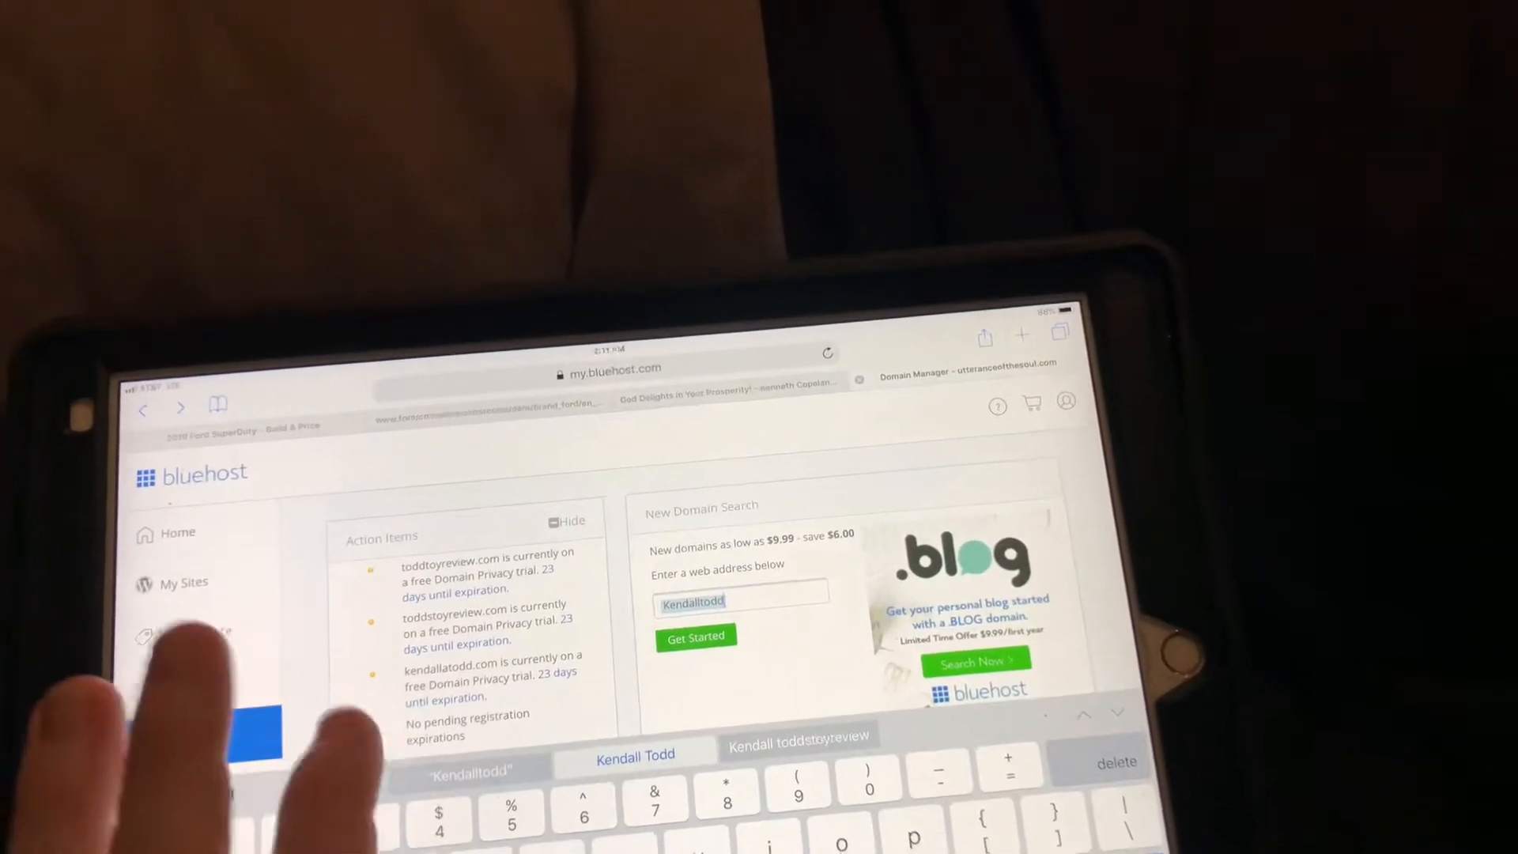
pyautogui.write('thesilverguy')
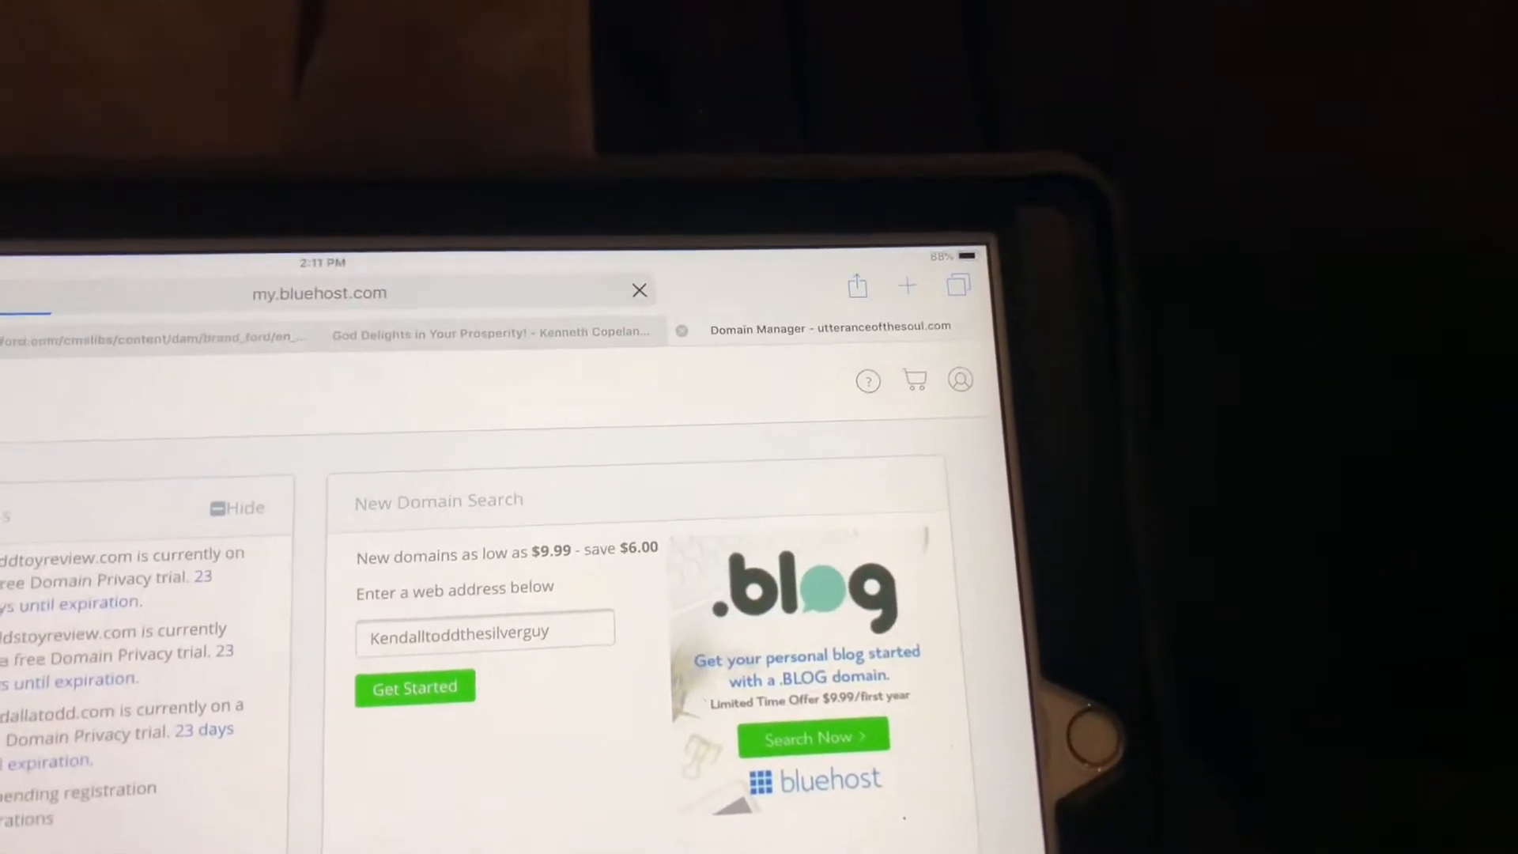
# Step: Search kendalltoddthesilverguy and browse the extension prices, .com at $11.99
pyautogui.click(414, 687)
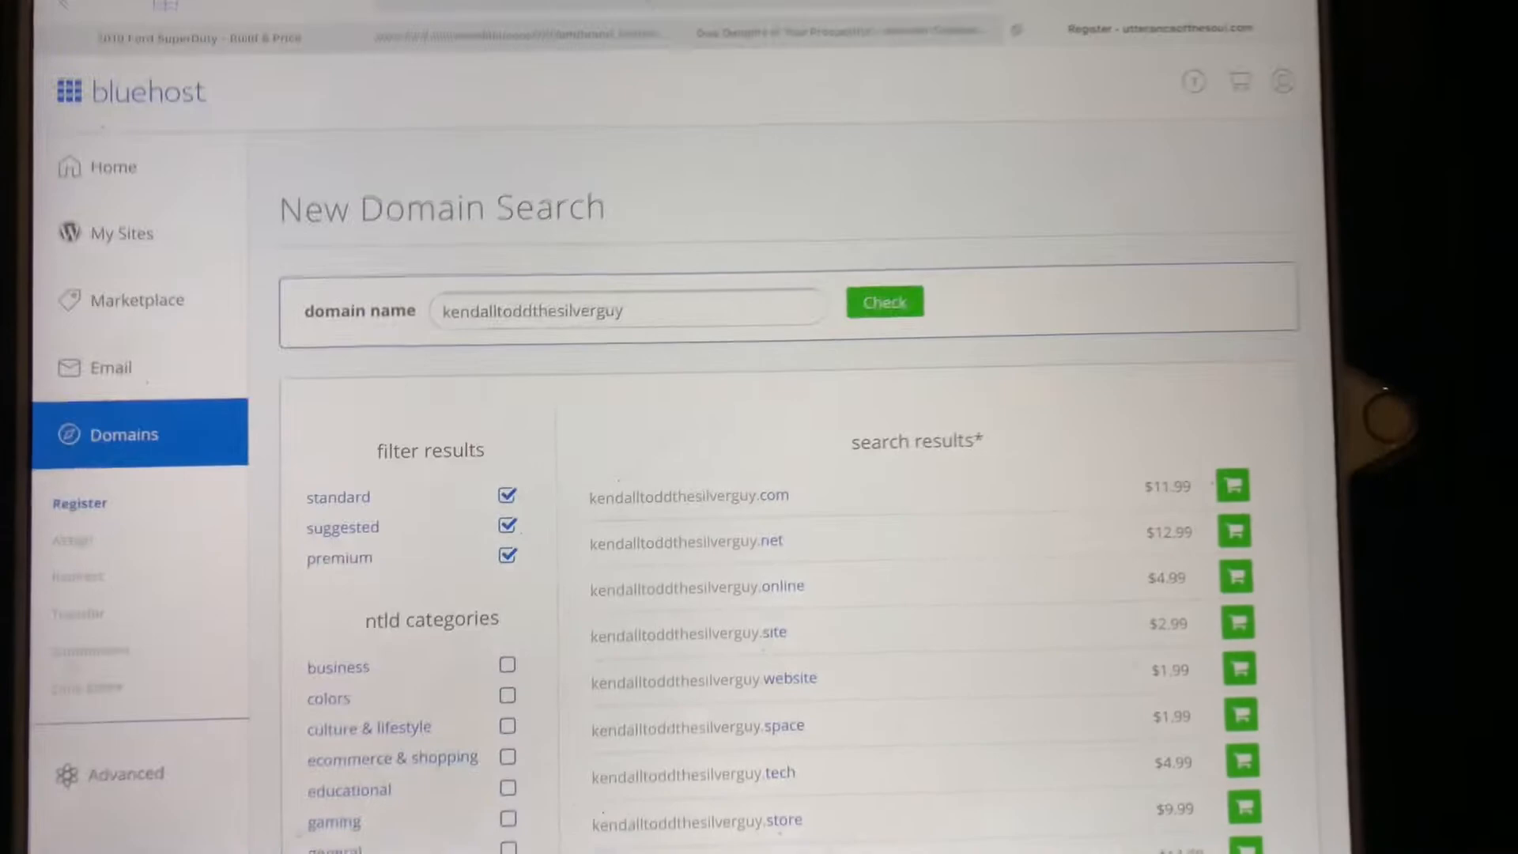
pyautogui.scroll(-3)
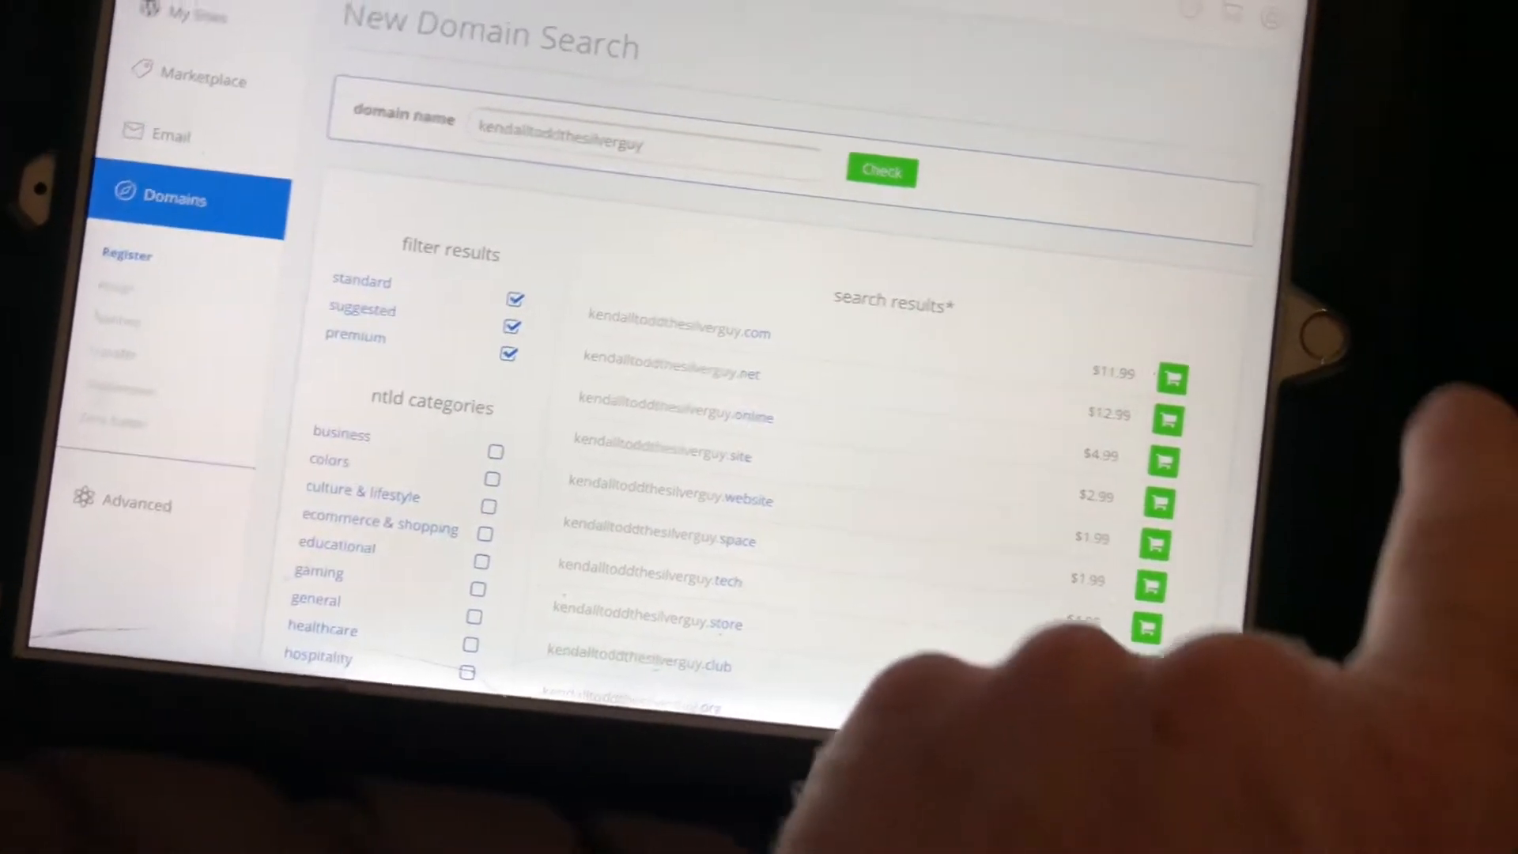
# Step: Add kendalltoddthesilverguy.com ($11.99) to the cart and accept the registration agreement
pyautogui.click(1169, 378)
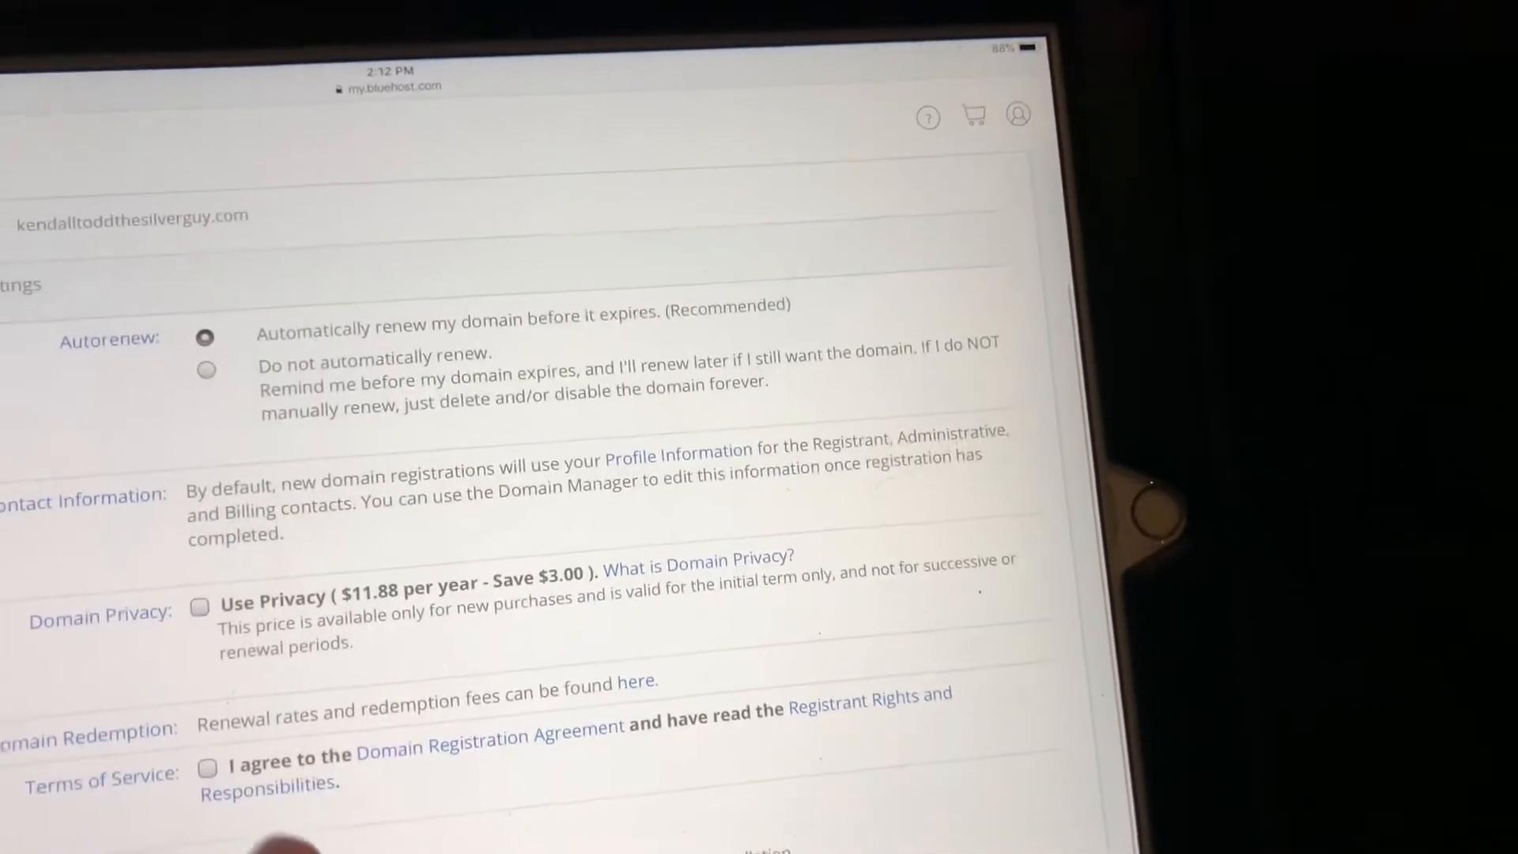
pyautogui.click(207, 767)
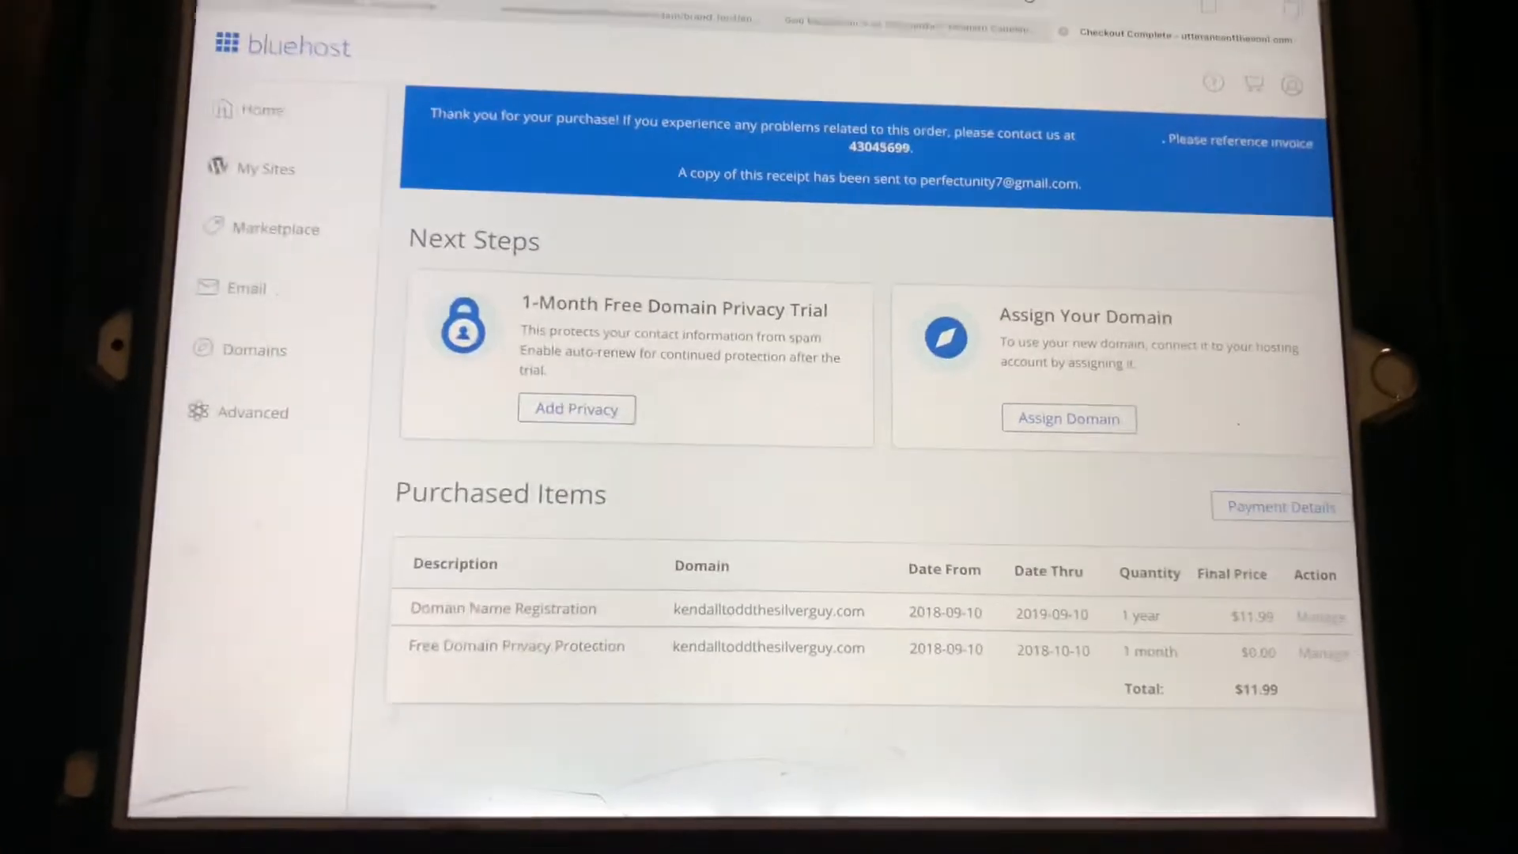
pyautogui.scroll(-3)
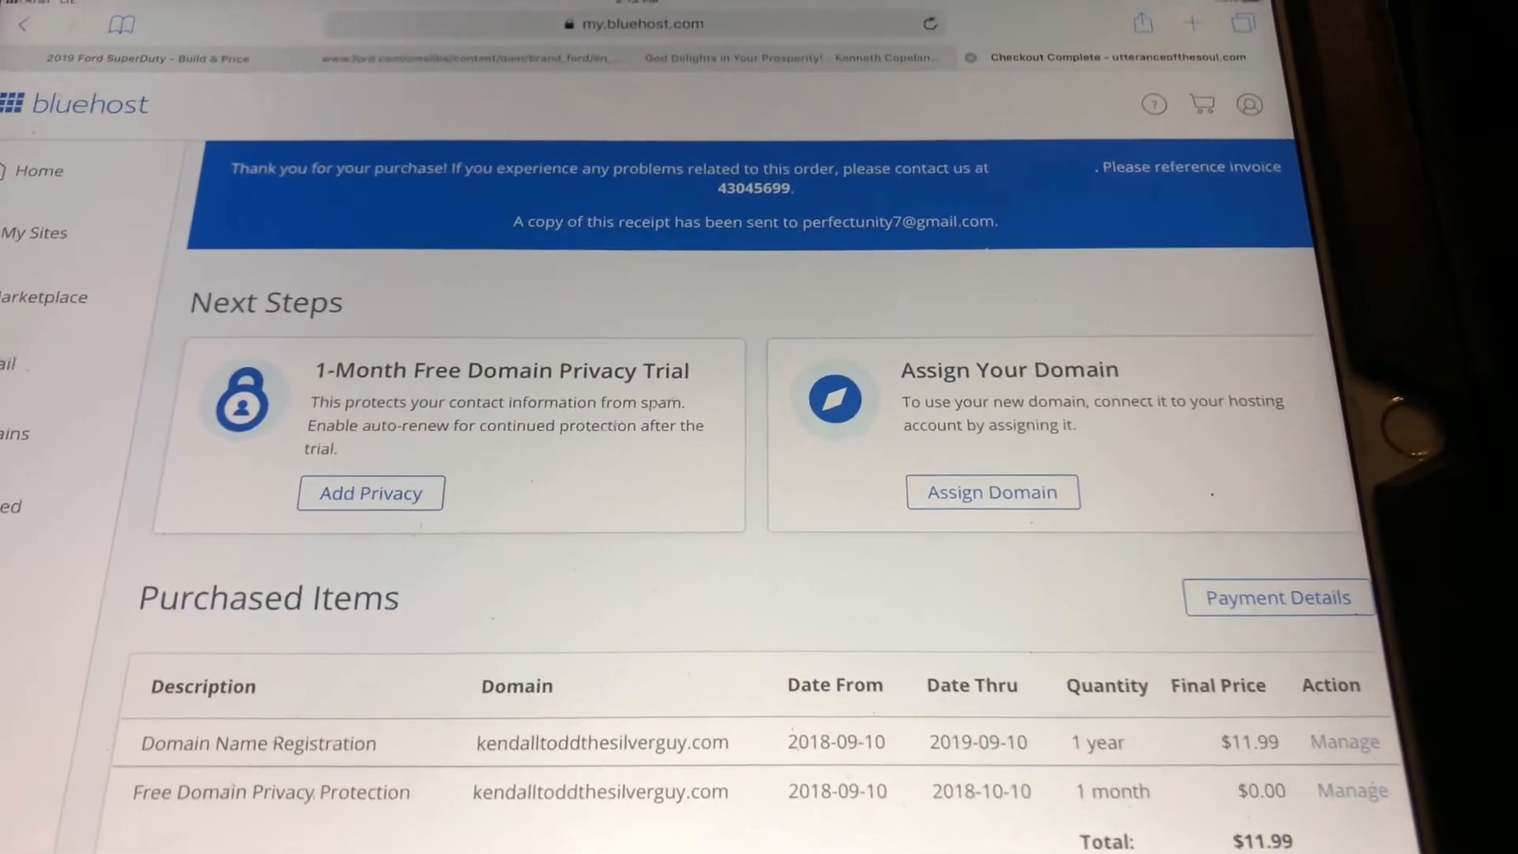
pyautogui.scroll(-3)
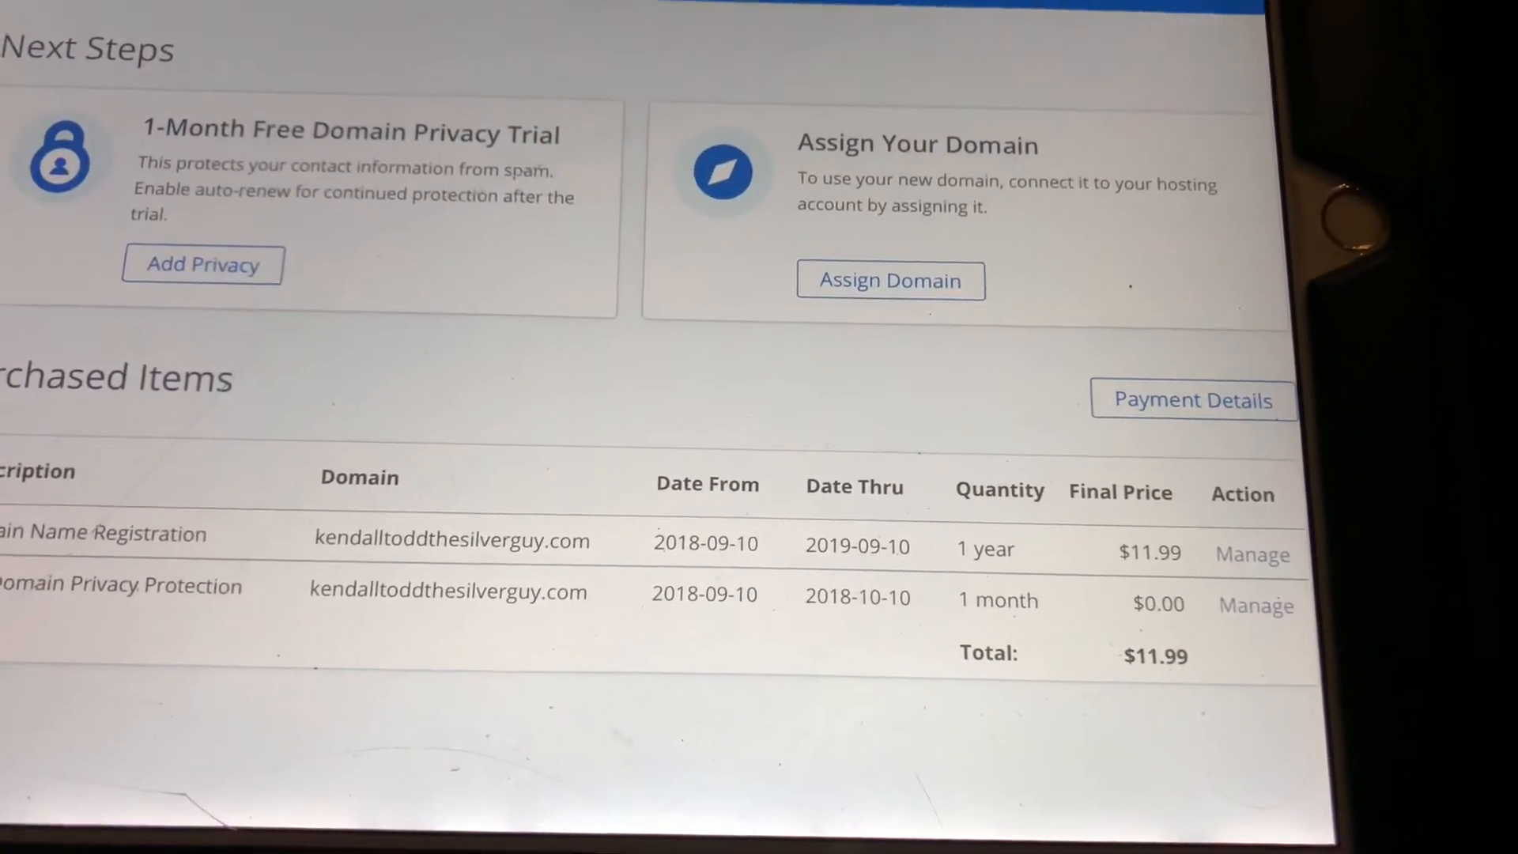
pyautogui.scroll(-3)
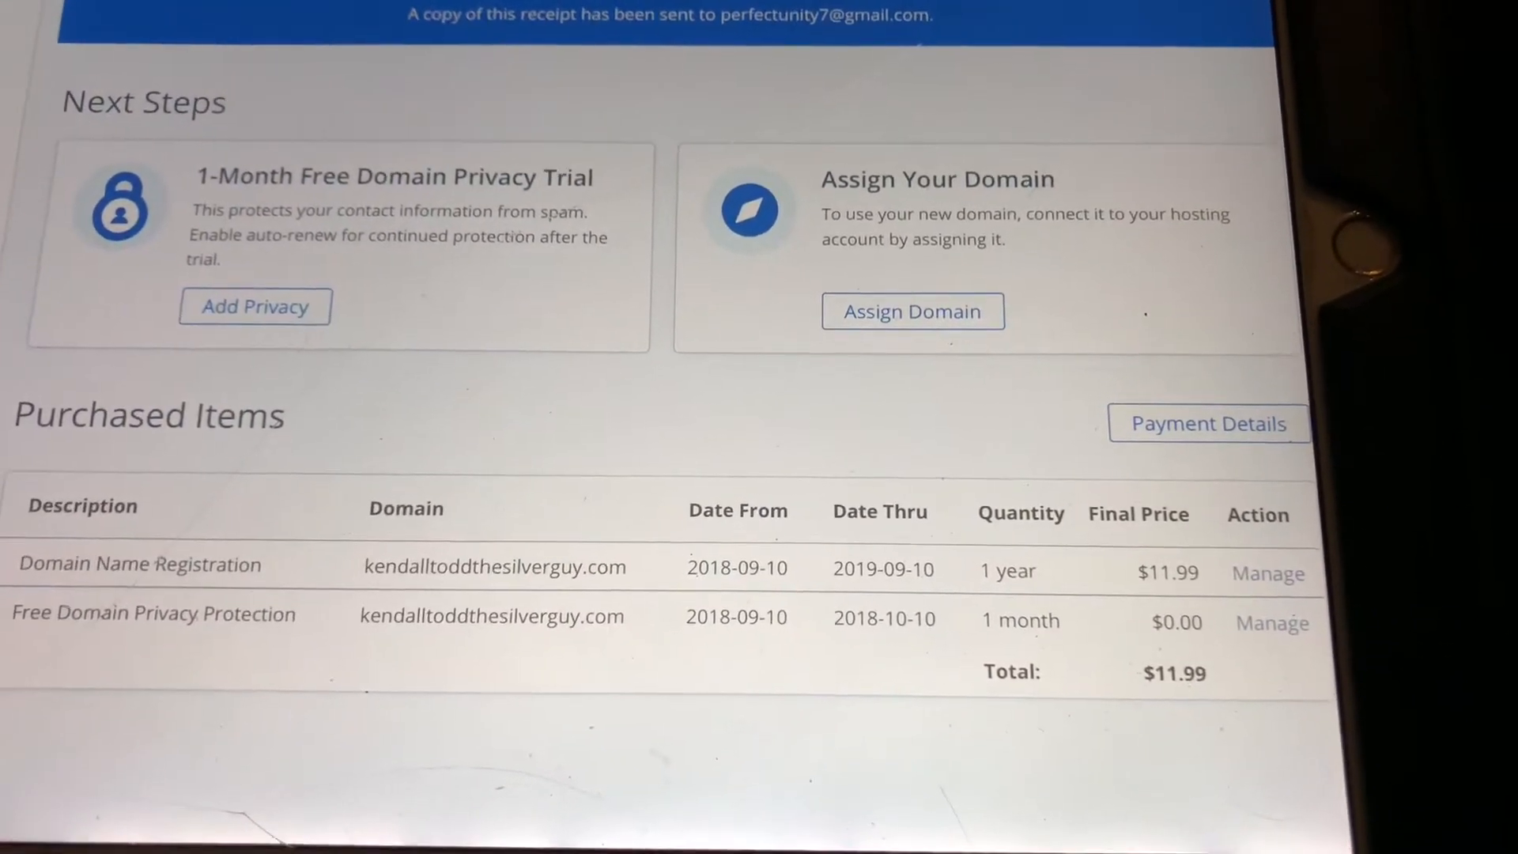